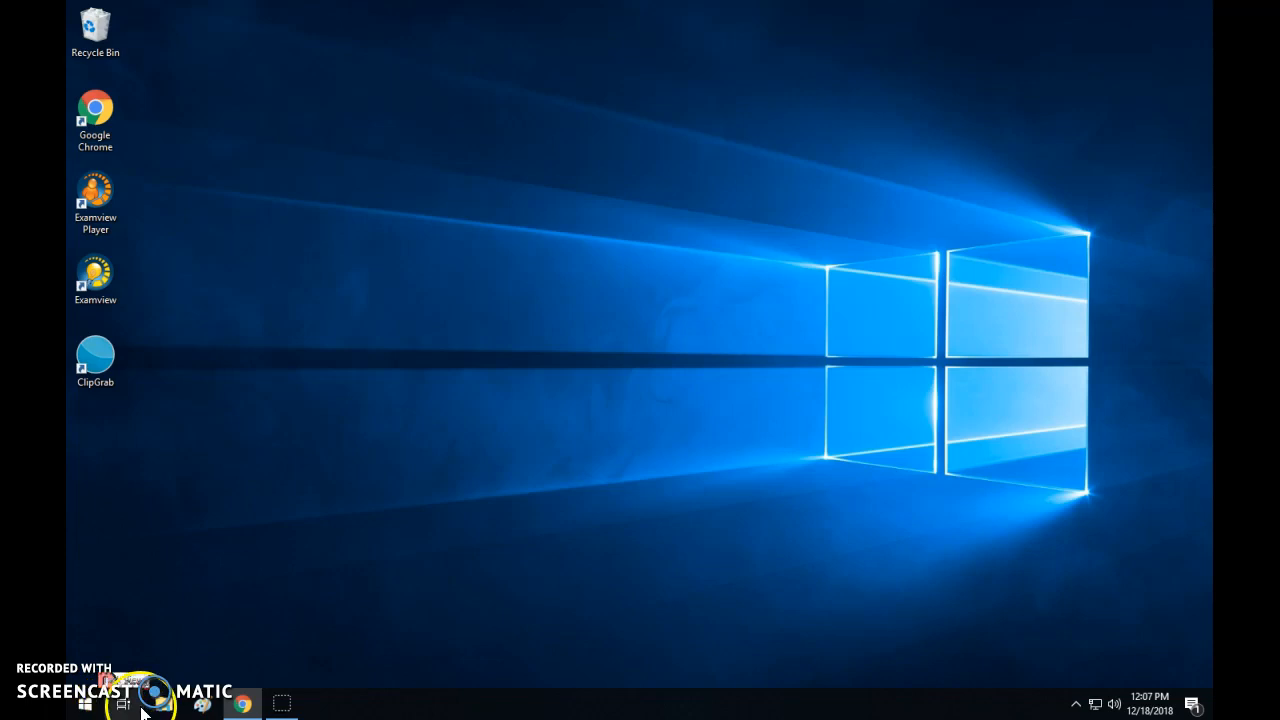
mouse_move(380, 710)
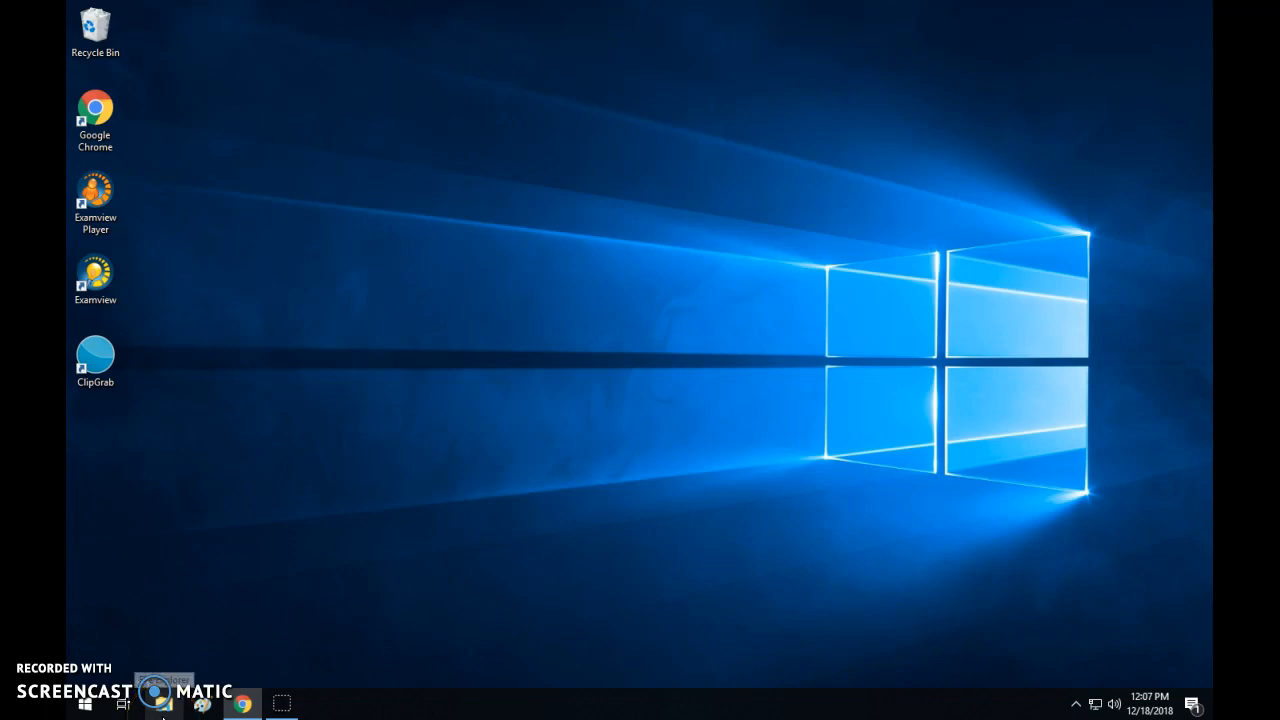
mouse_move(200, 704)
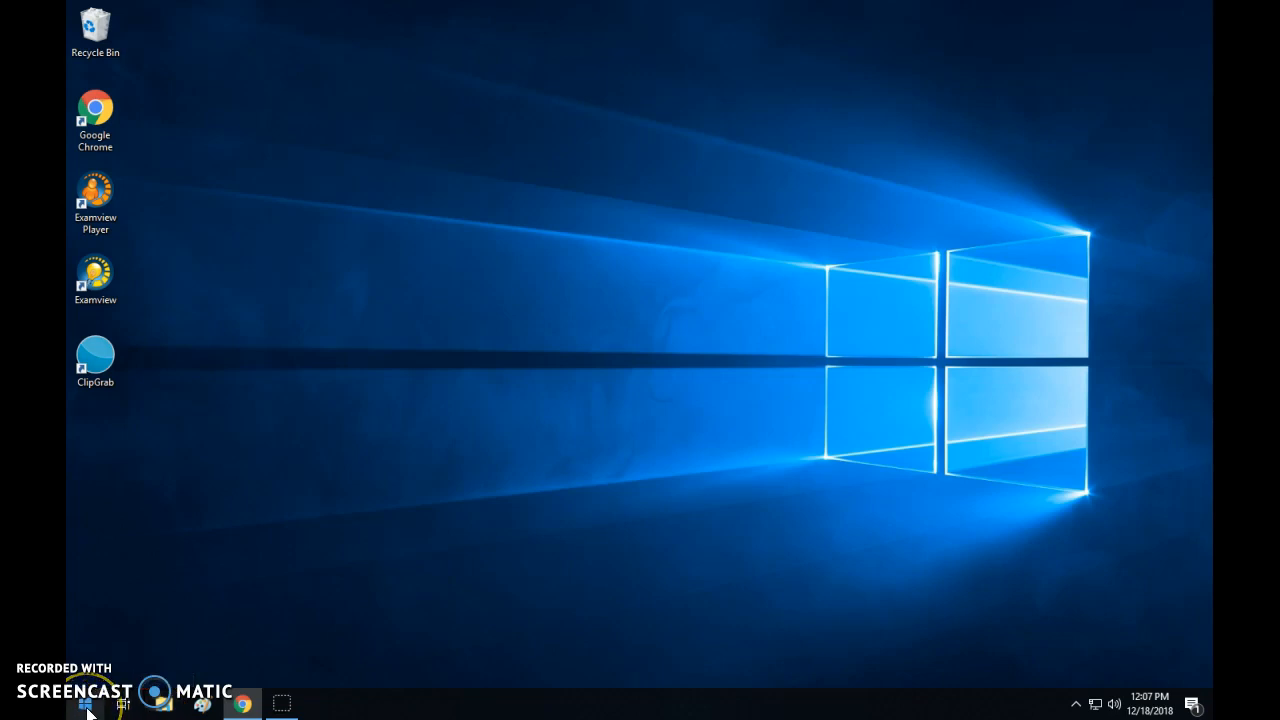
Step: Bring up the Start menu with its list of installed apps
click(84, 704)
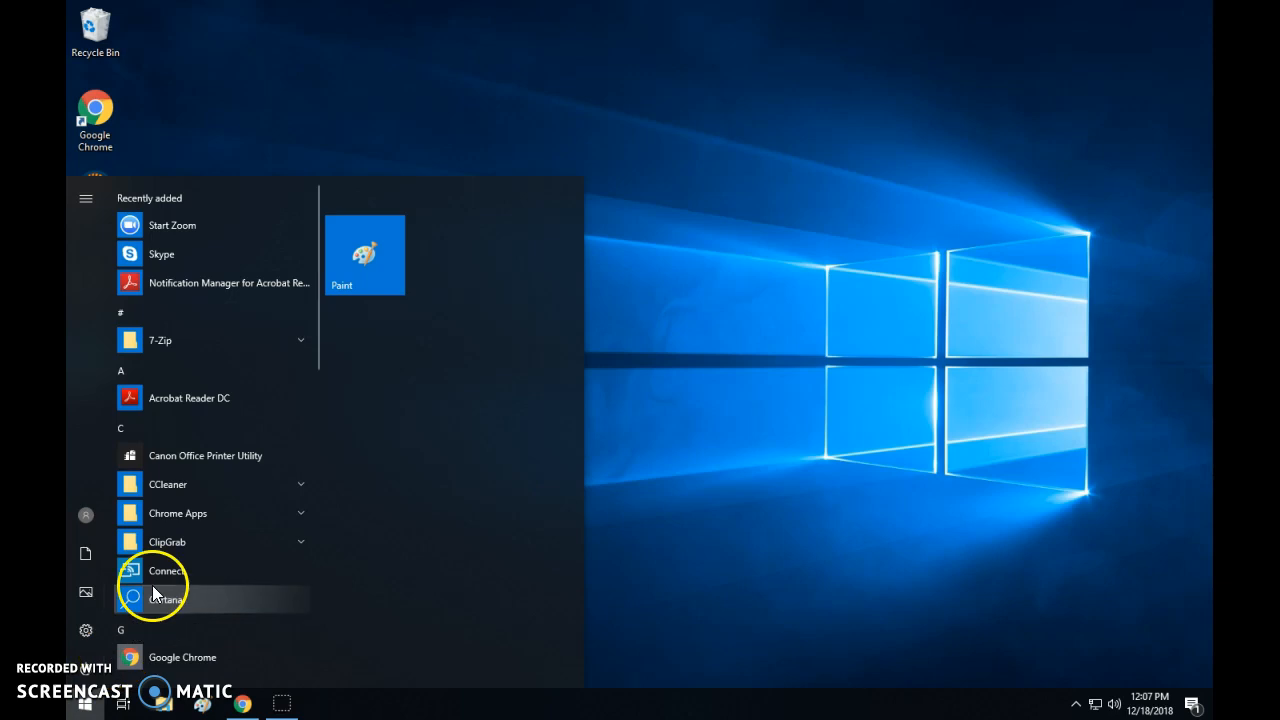
mouse_move(184, 414)
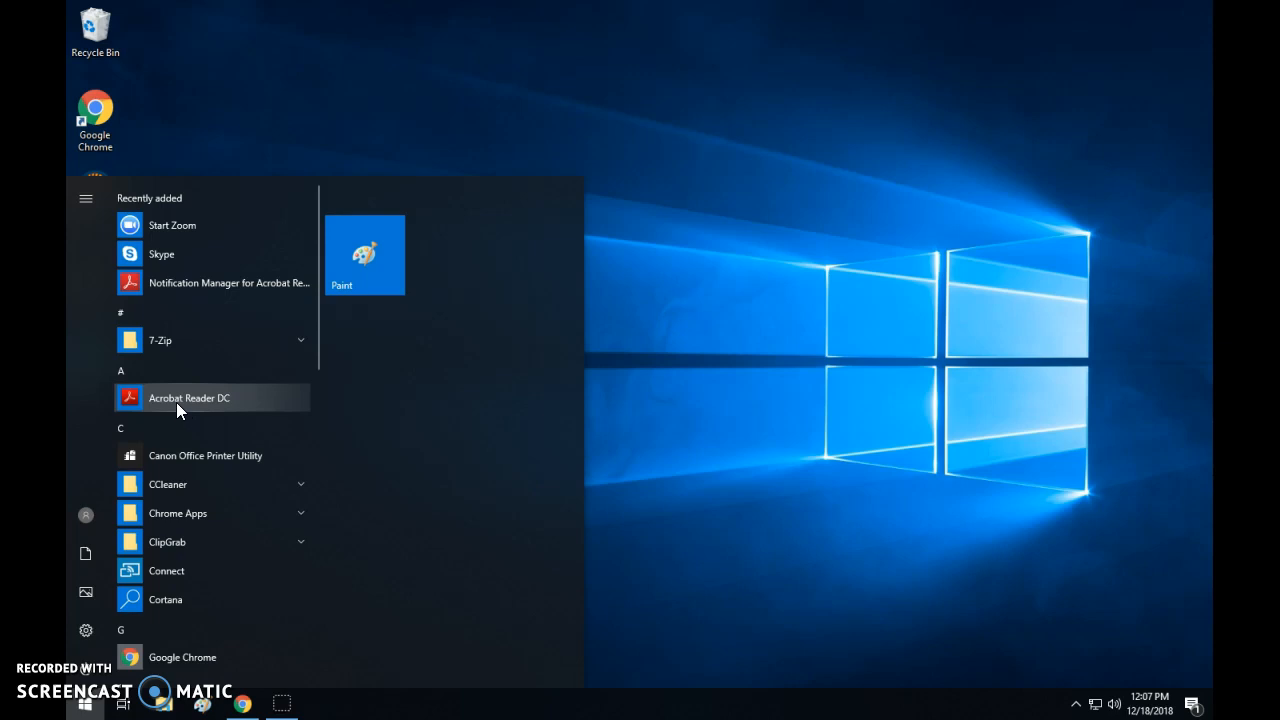
Step: Show the context menu for Acrobat Reader DC under A in the apps list
right_click(188, 396)
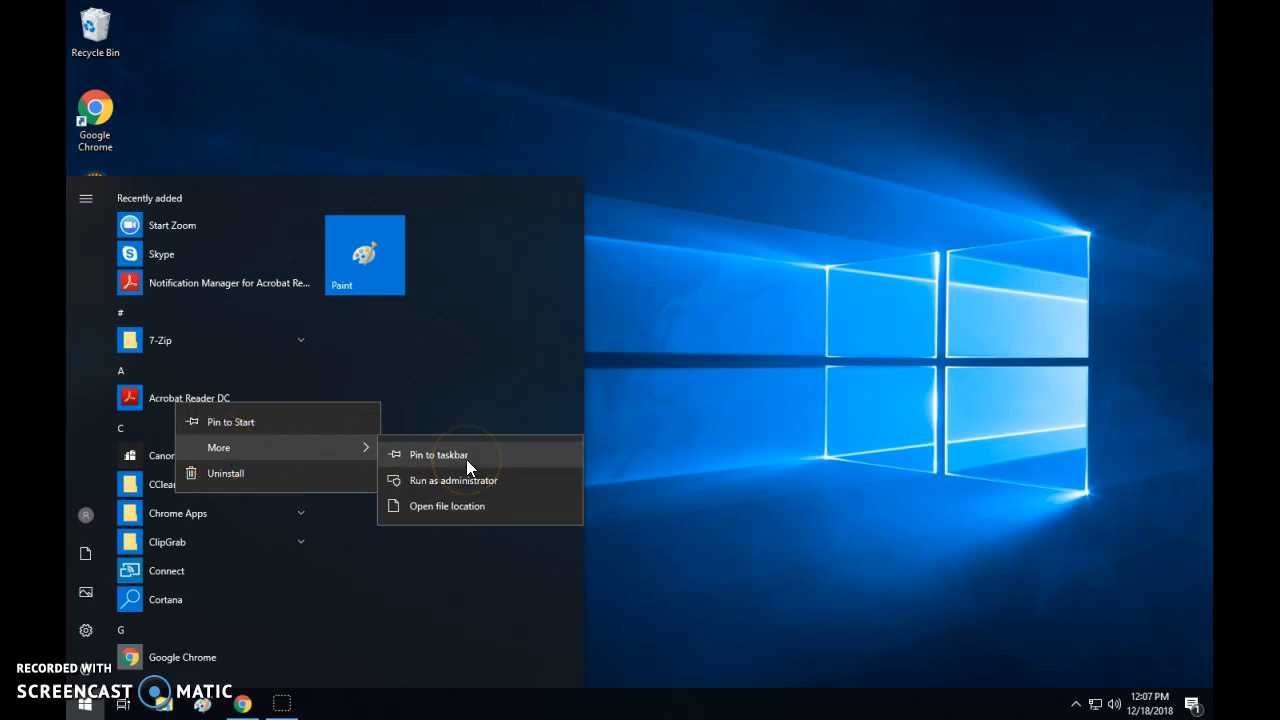
mouse_move(264, 396)
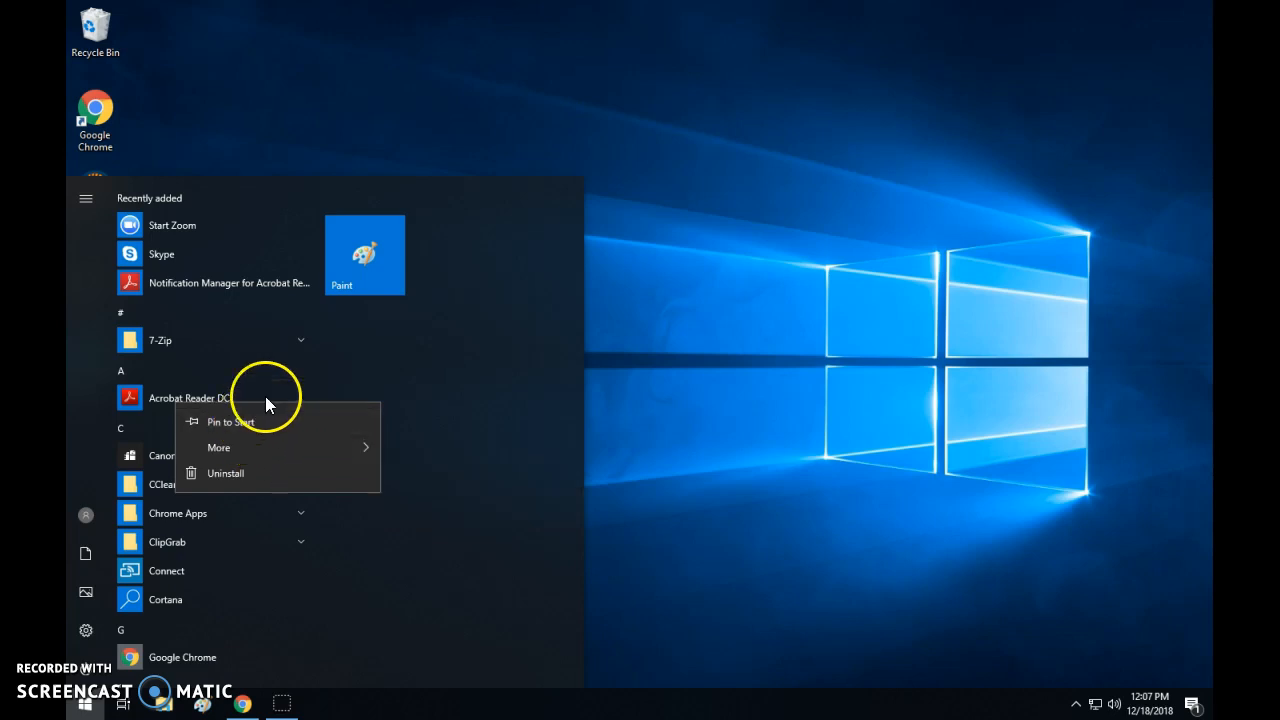
mouse_move(364, 270)
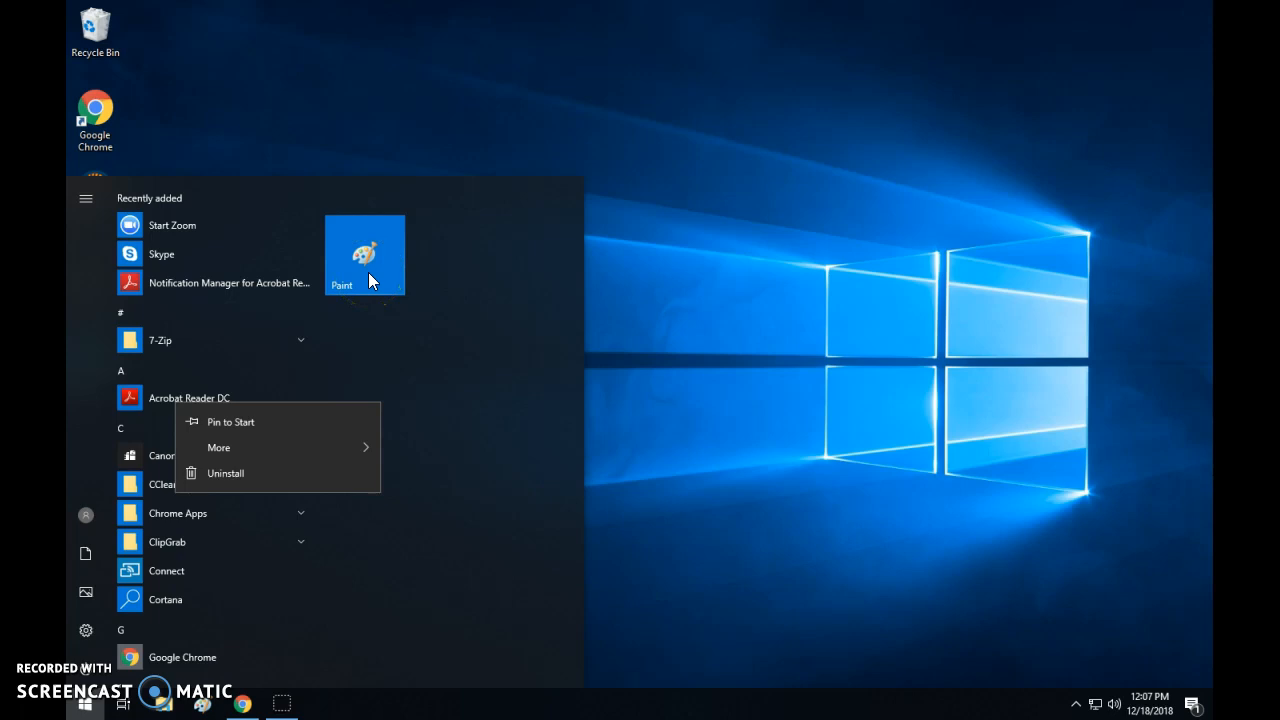
mouse_move(356, 420)
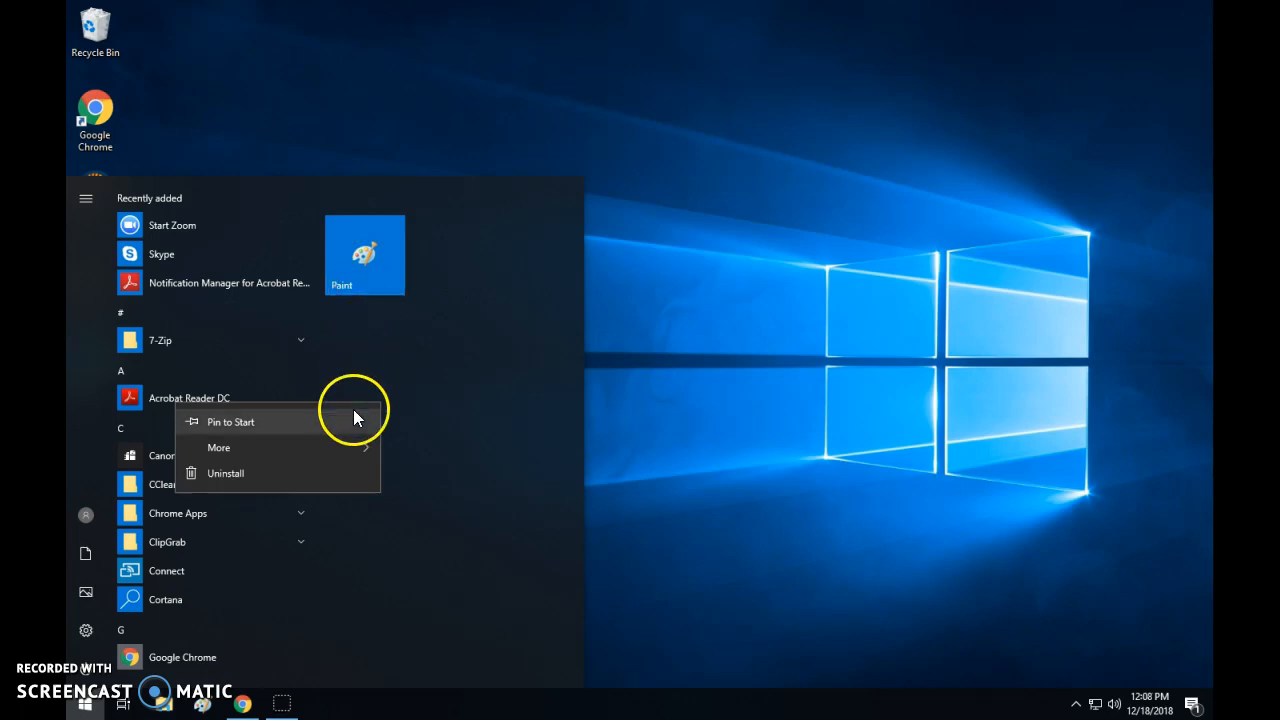
mouse_move(218, 448)
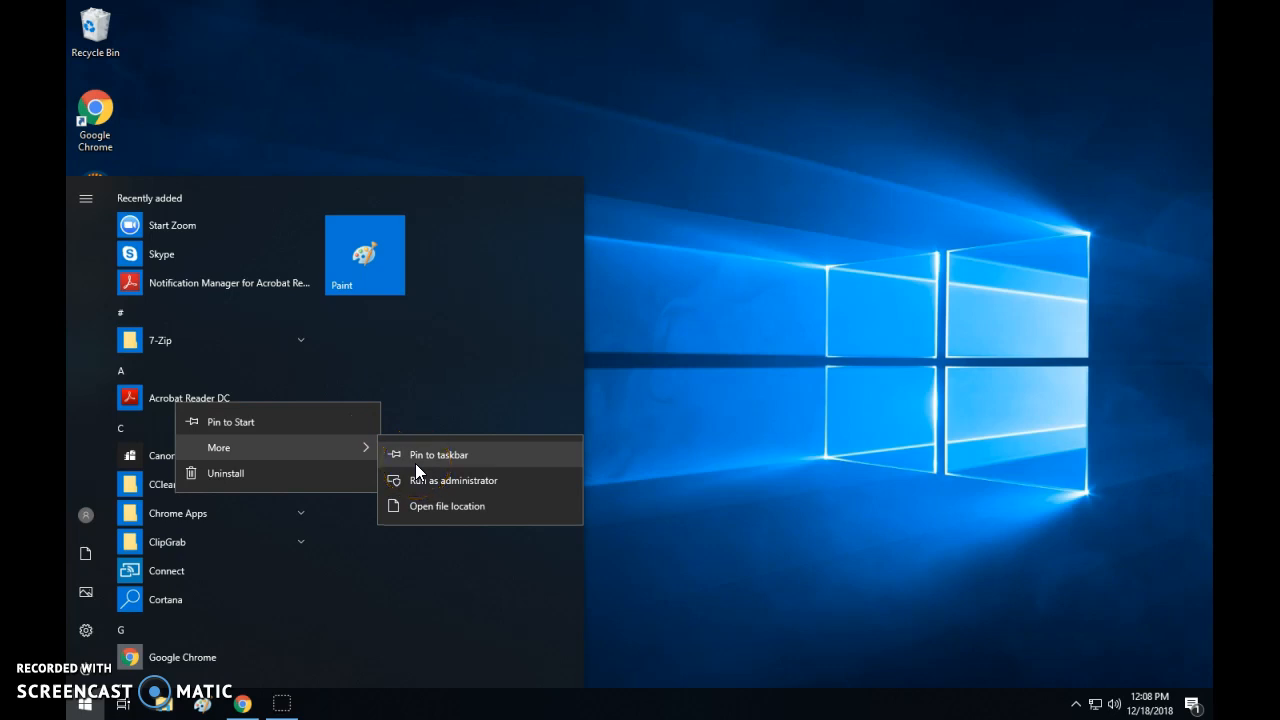
Step: Pin Acrobat Reader DC to the taskbar from the More submenu
click(438, 454)
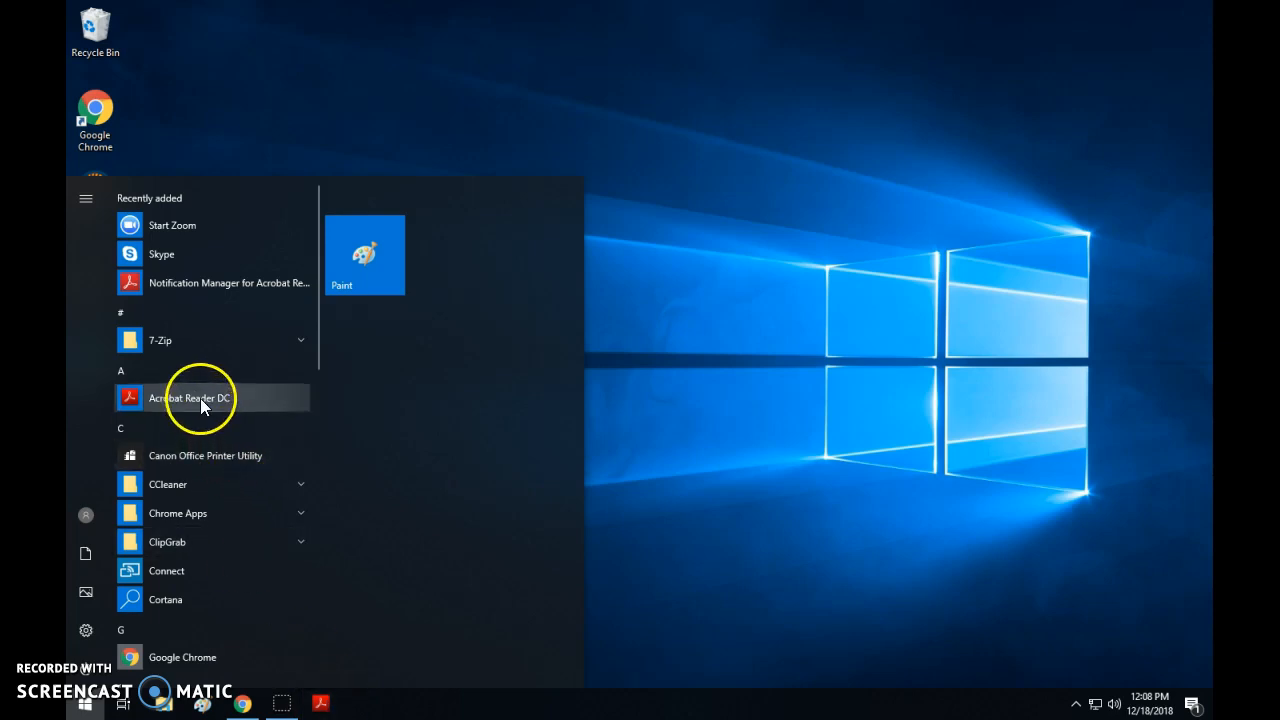
mouse_move(238, 430)
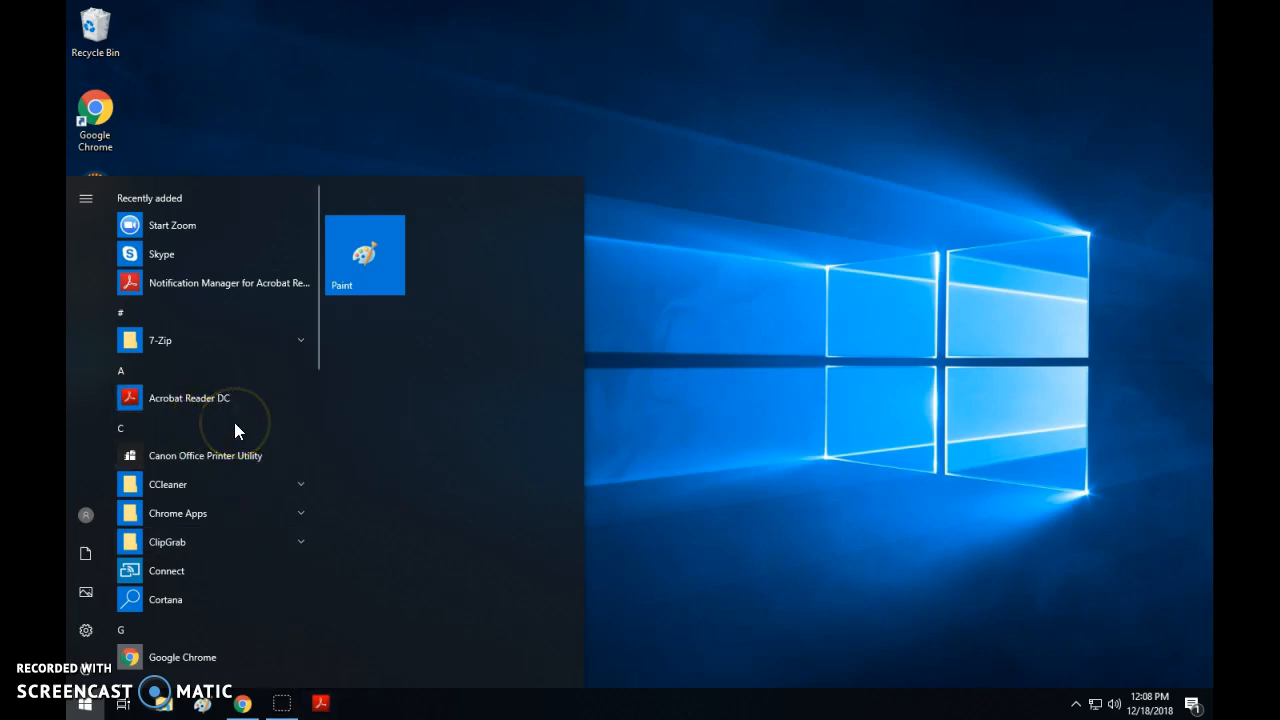